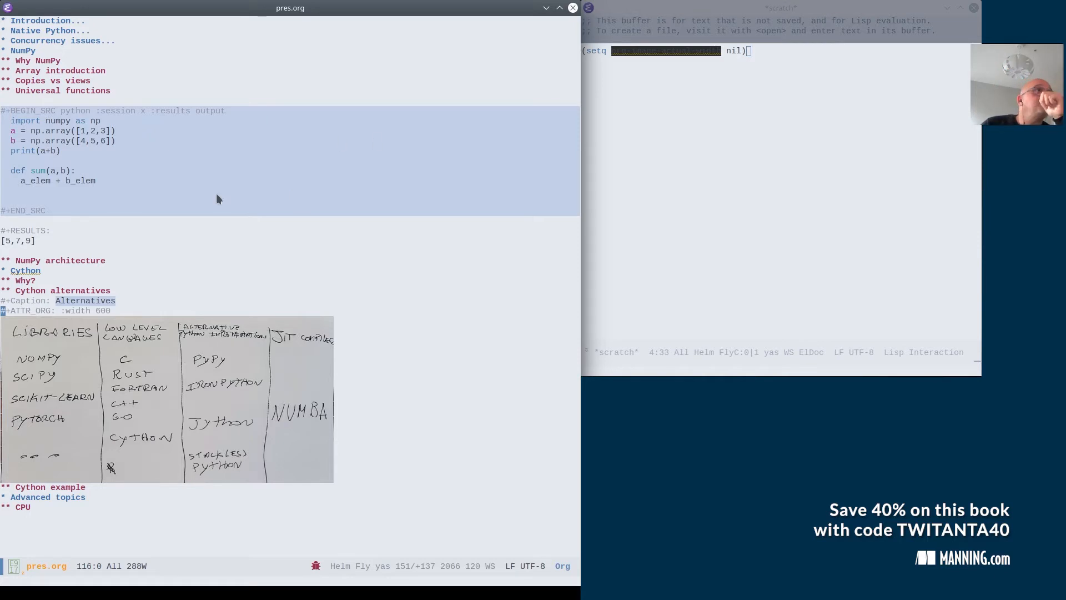
{"action": "mouse_move", "coordinate": [100, 359]}
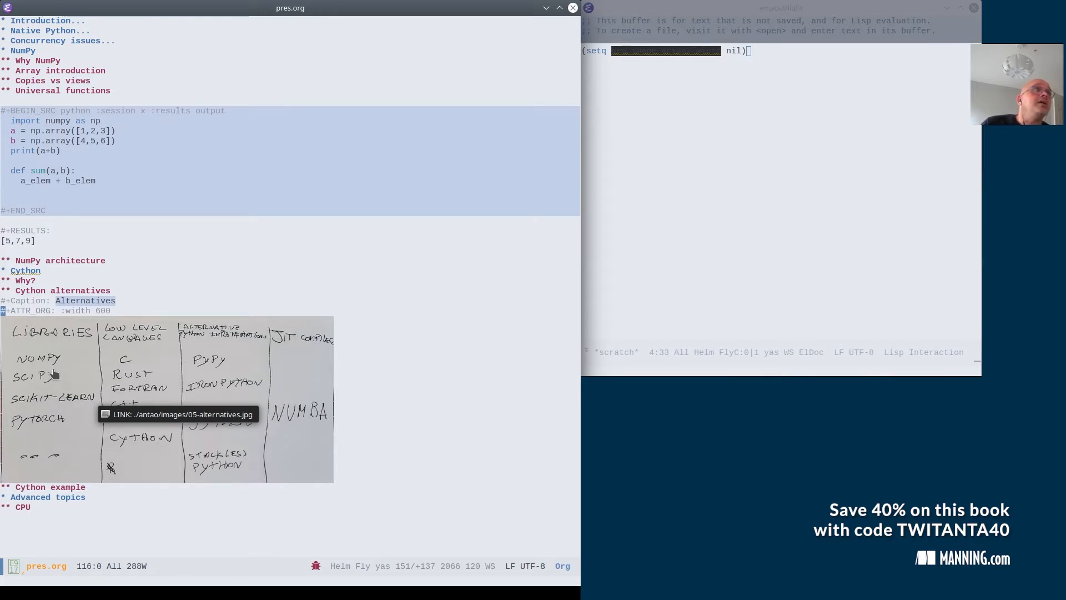
{"action": "mouse_move", "coordinate": [59, 376]}
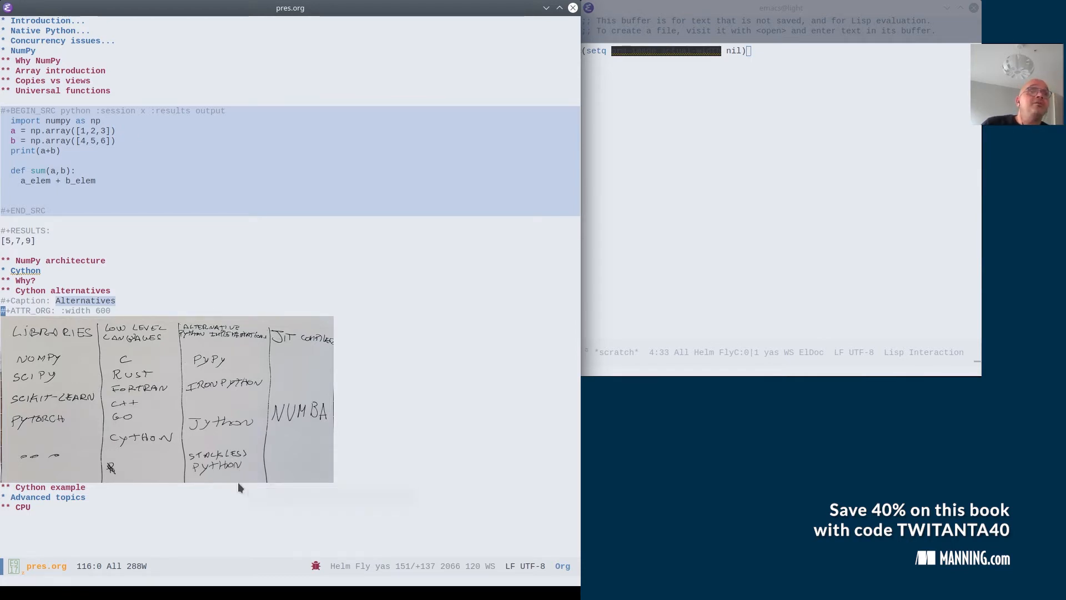
{"action": "mouse_move", "coordinate": [239, 481]}
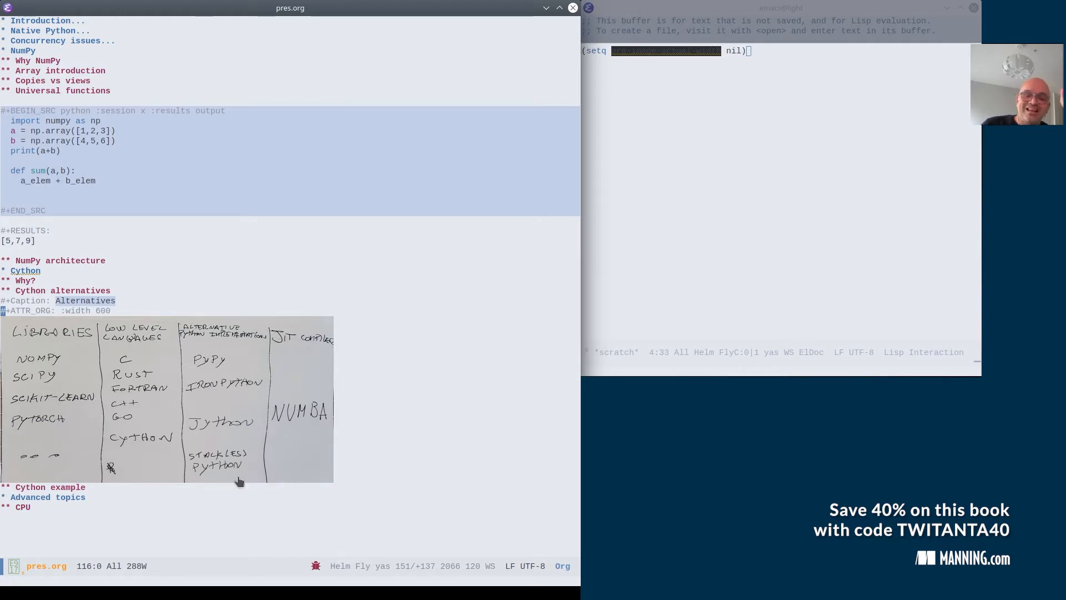
{"action": "mouse_move", "coordinate": [238, 473]}
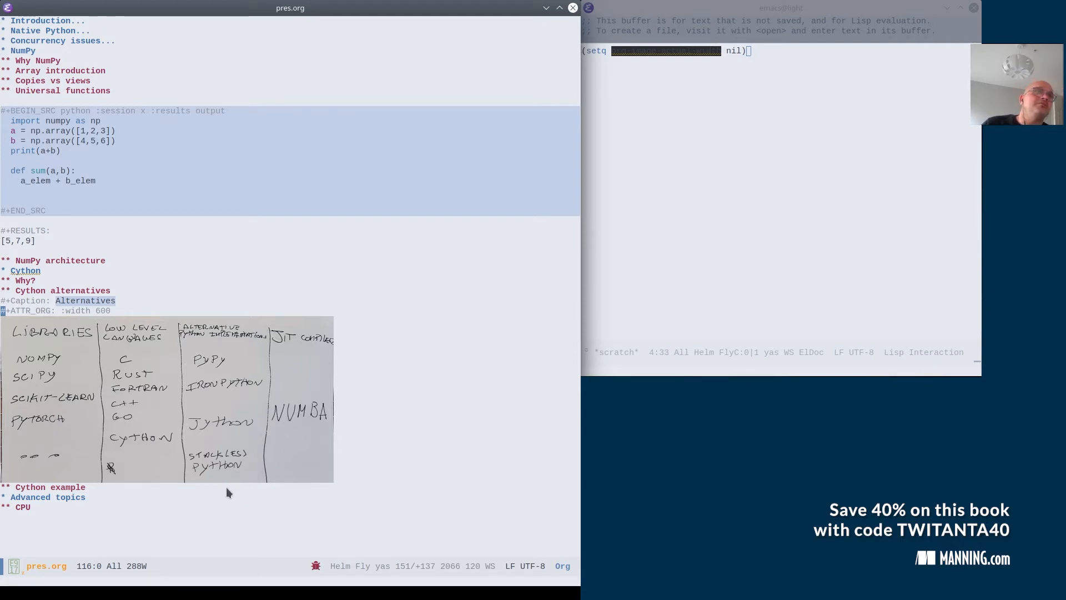
{"action": "mouse_move", "coordinate": [285, 400]}
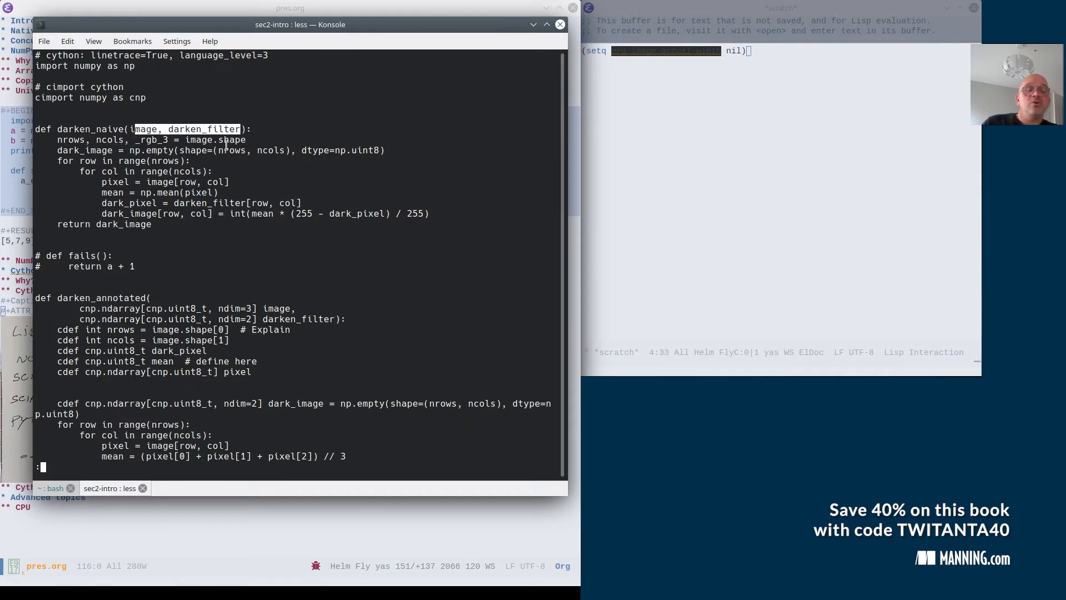
{"action": "mouse_move", "coordinate": [274, 154]}
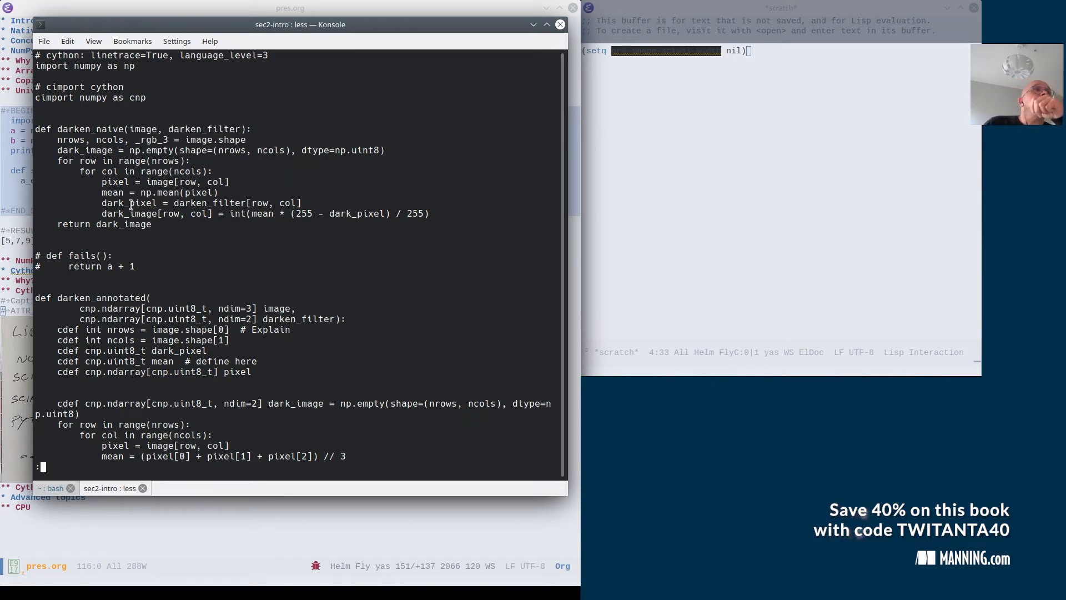
Bring Konsole forward and page down to darken_annotated and the darken_ufun and darken_gil stubs
{"action": "double_click", "coordinate": [131, 202]}
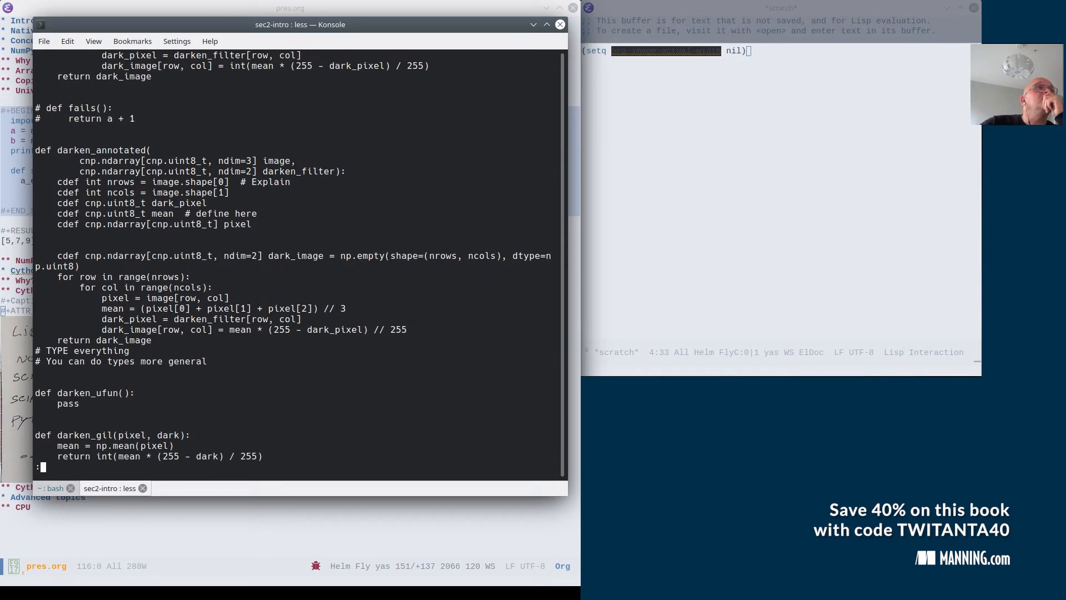
{"action": "mouse_move", "coordinate": [105, 231]}
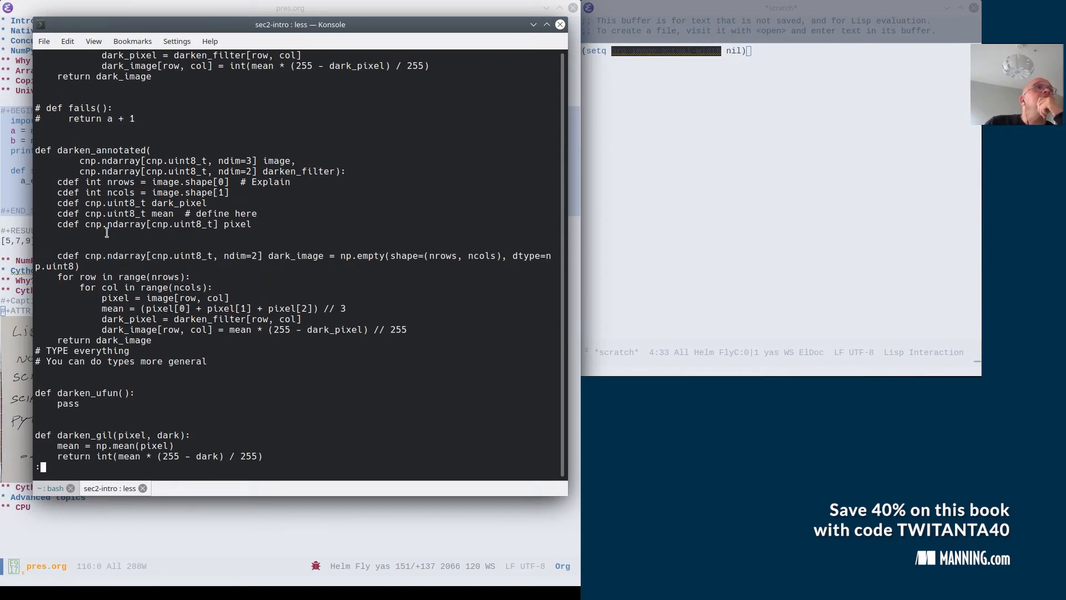
{"action": "double_click", "coordinate": [88, 161]}
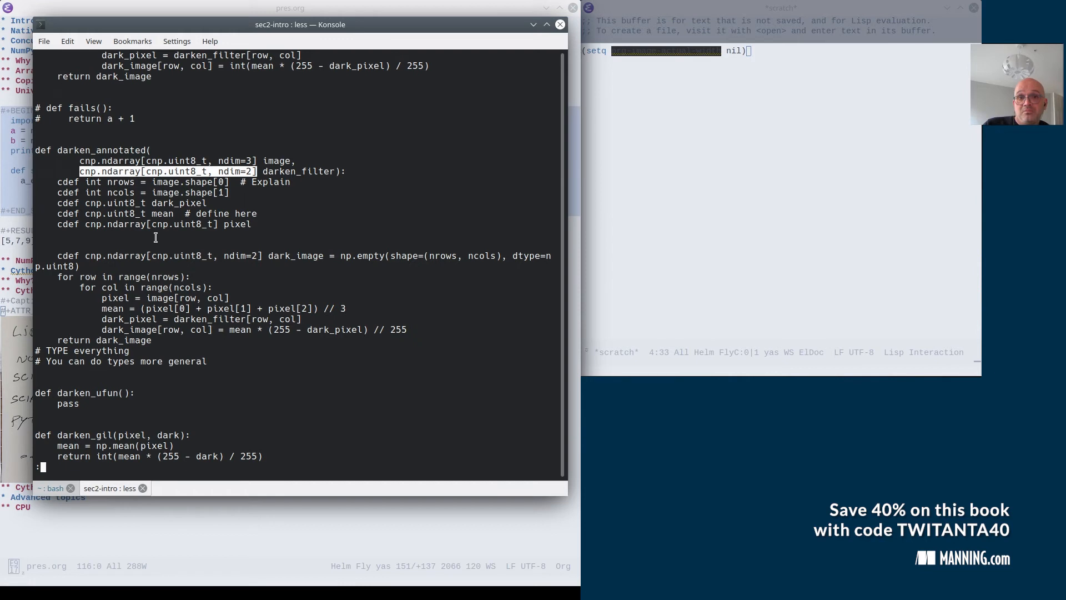
{"action": "mouse_move", "coordinate": [178, 197]}
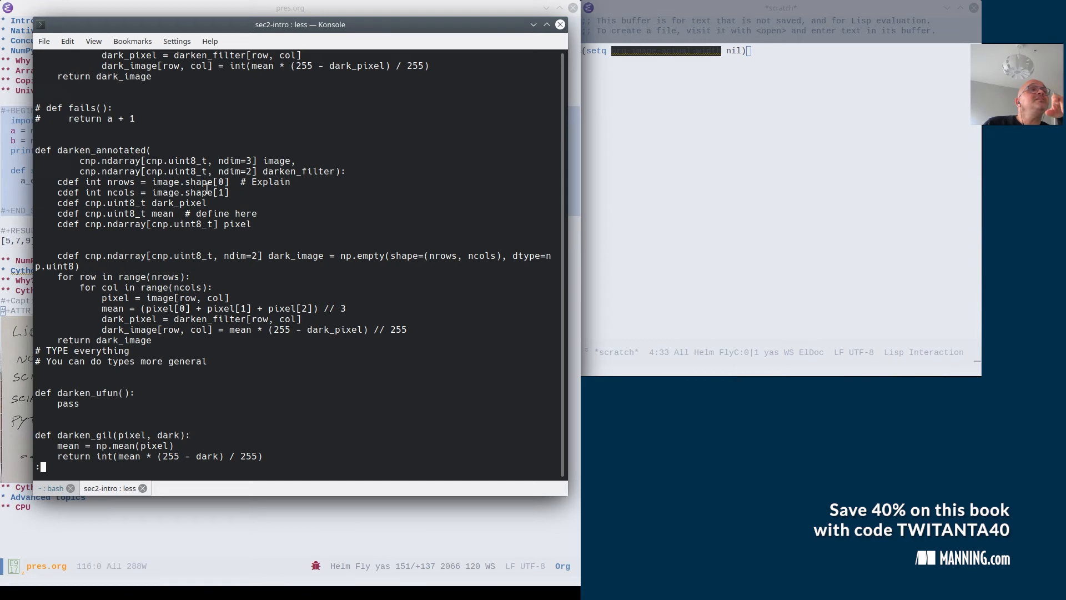
{"action": "scroll", "scroll_direction": "down", "scroll_amount": 3}
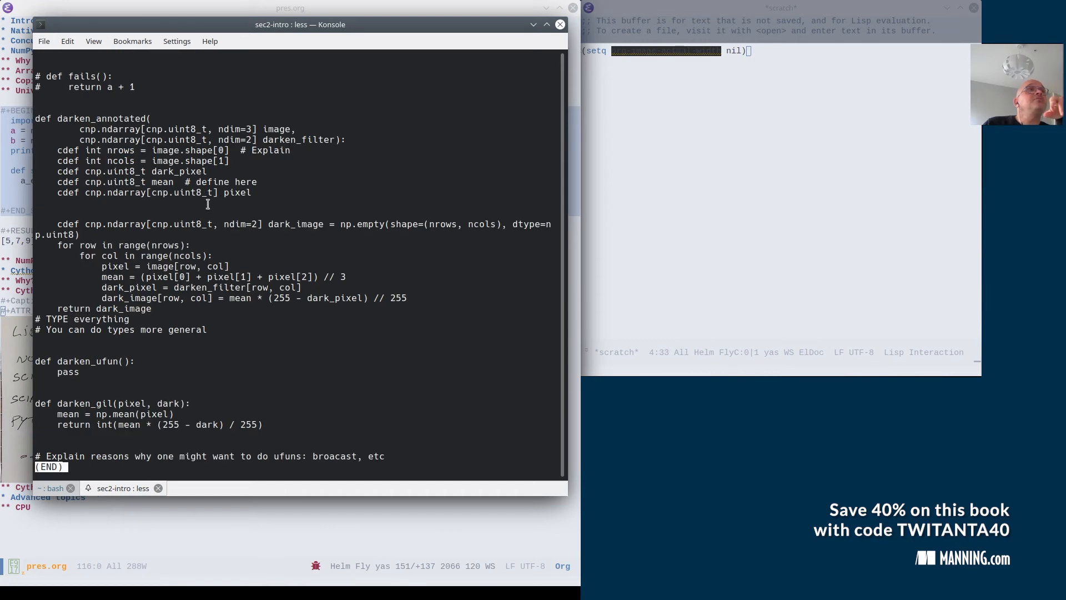
{"action": "mouse_move", "coordinate": [214, 224]}
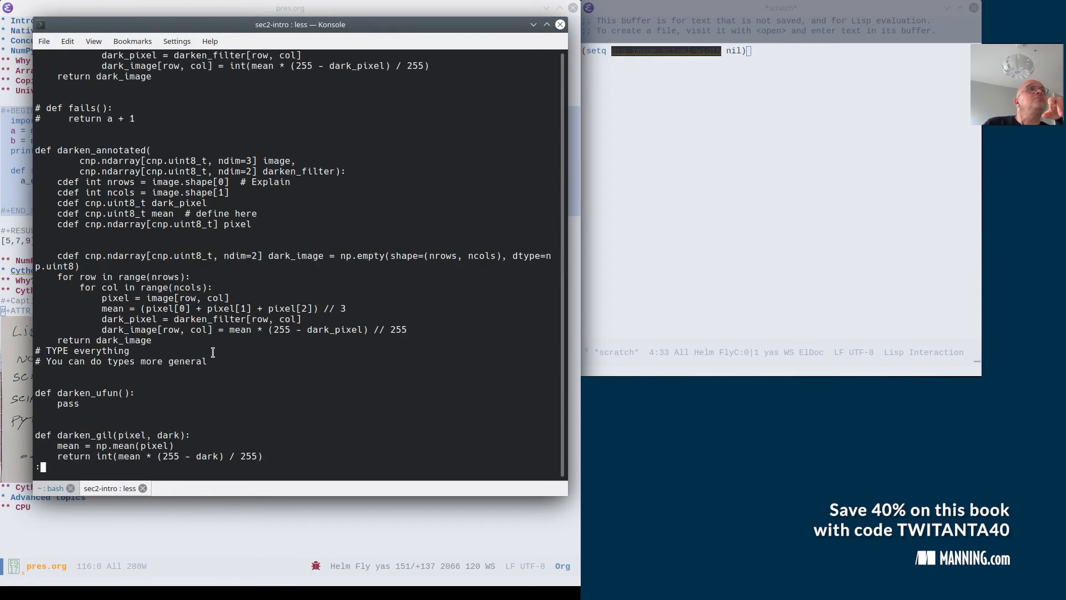
{"action": "mouse_move", "coordinate": [116, 209]}
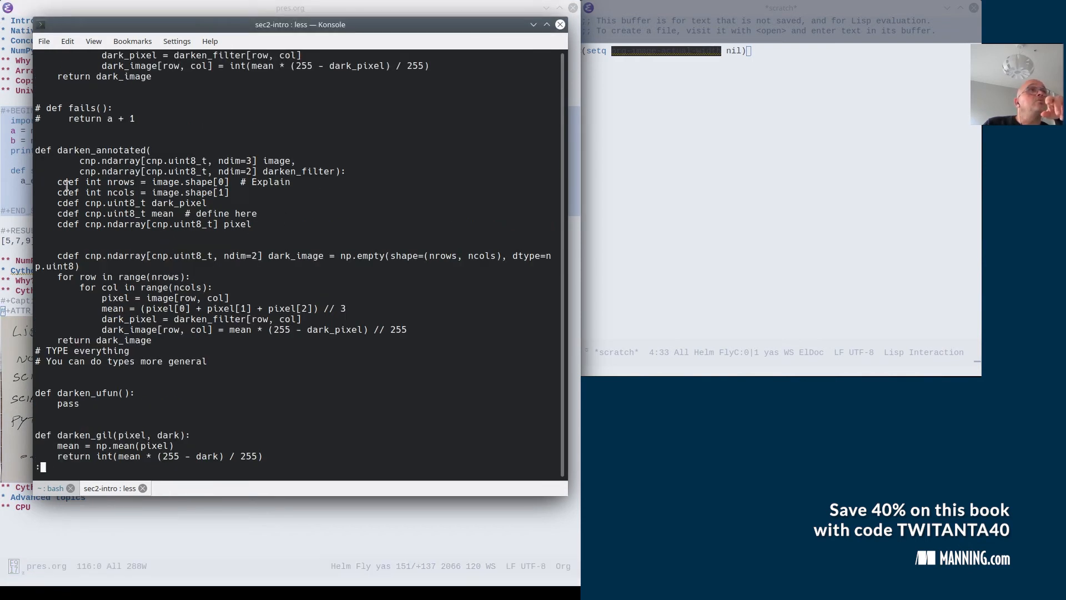
{"action": "left_click_drag", "start_coordinate": [57, 182], "coordinate": [251, 224]}
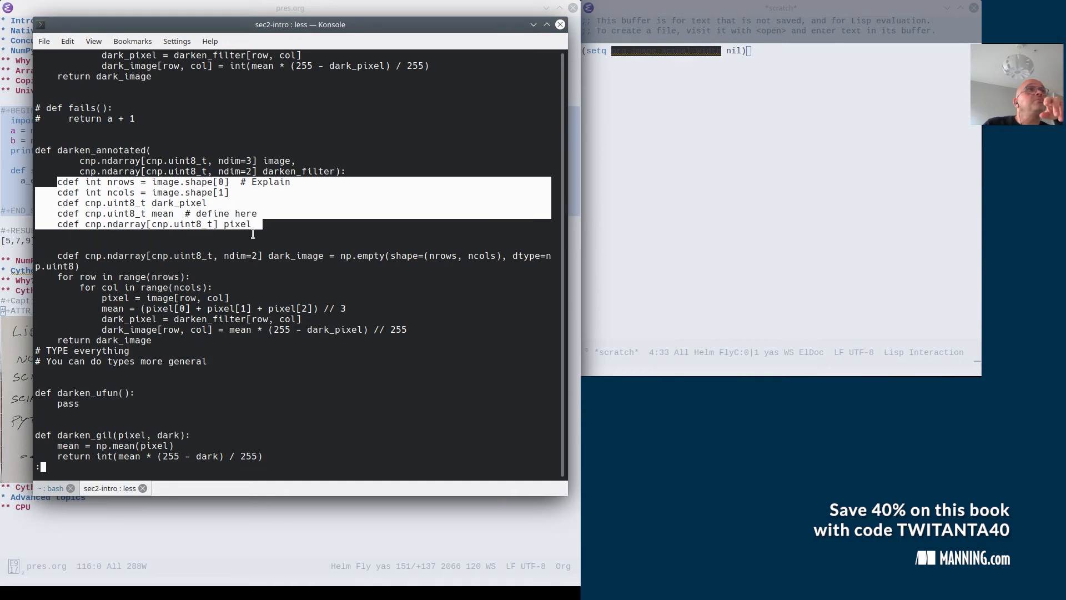